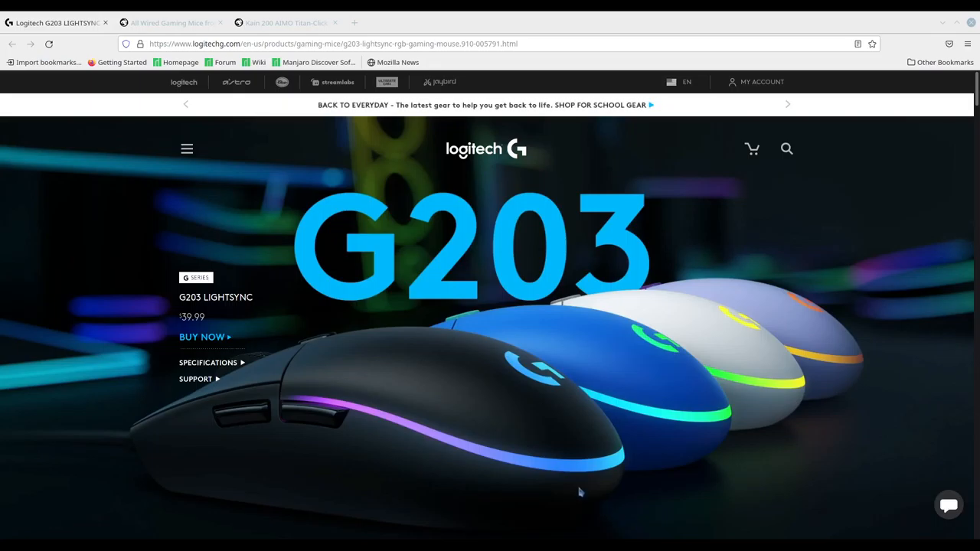
- Switch to the ROCCAT 'All Wired Gaming Mice' tab and browse down the product grid
left_click(176, 22)
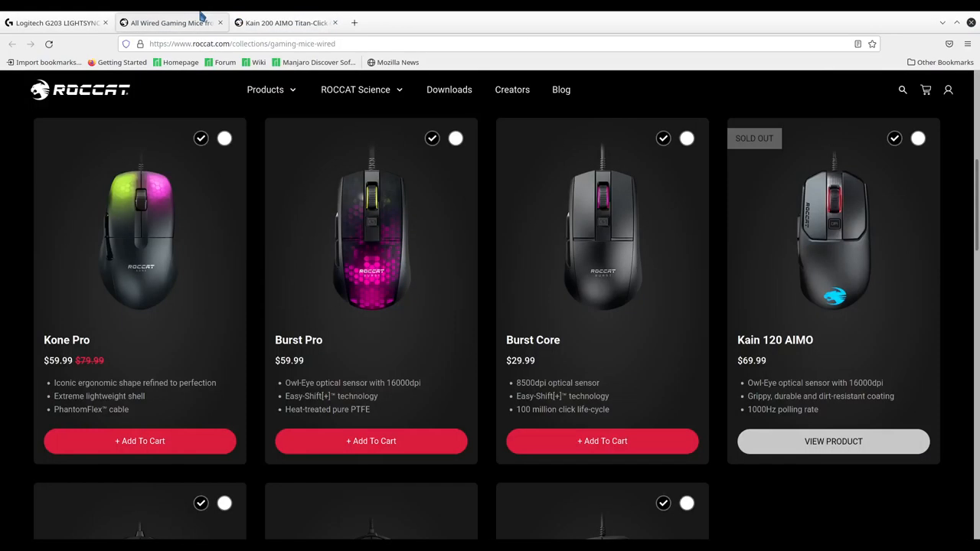
scroll("down", 3)
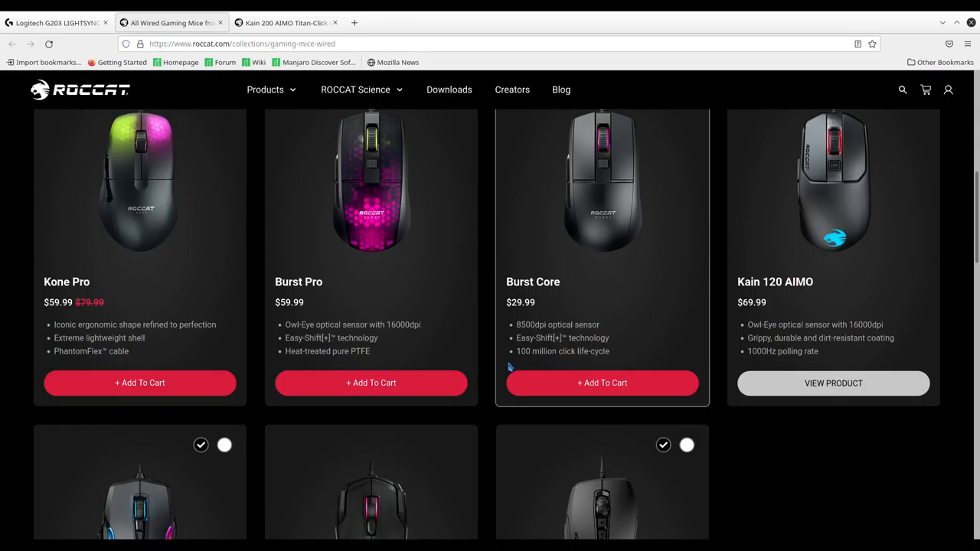
scroll("down", 3)
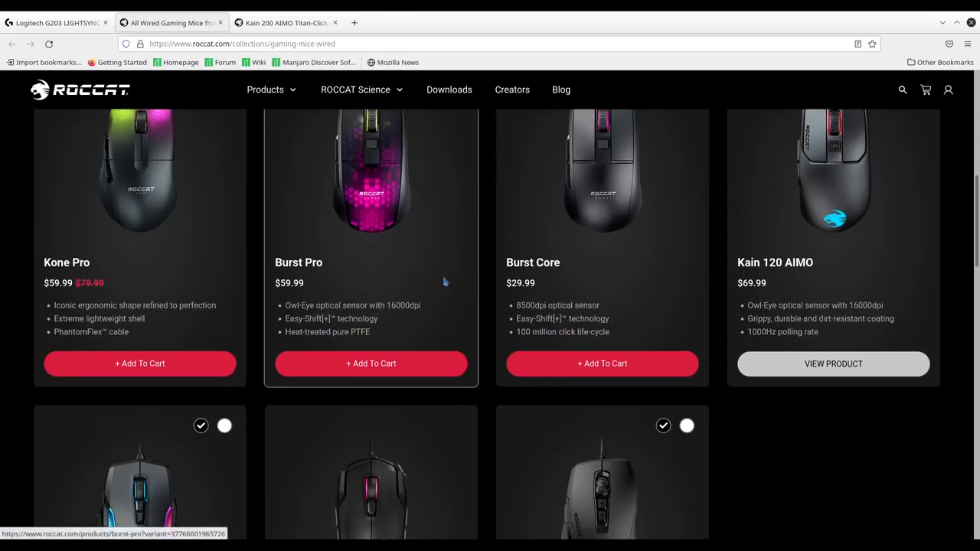
scroll("down", 3)
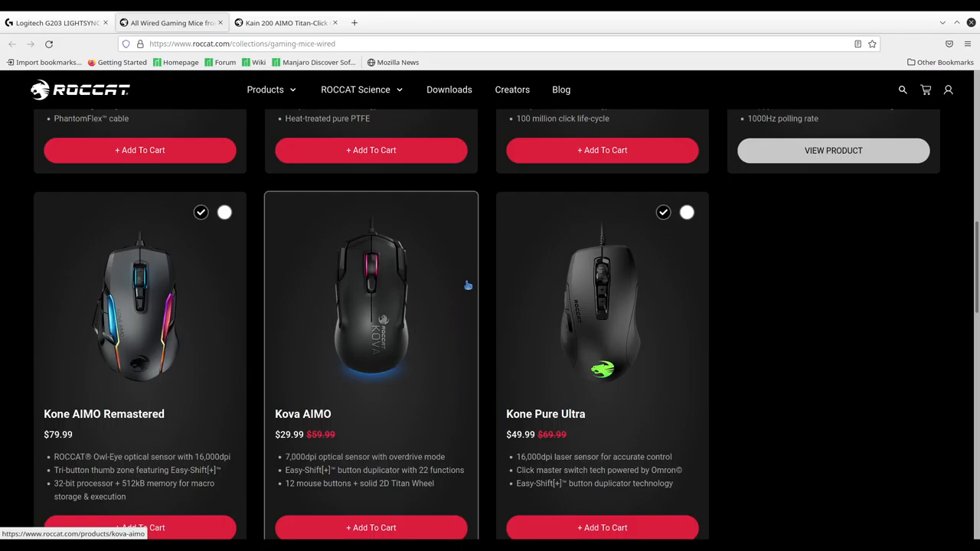
- Switch to the Kain 200 AIMO tab showing the mouse at $79.99, reduced from $99.99
left_click(288, 21)
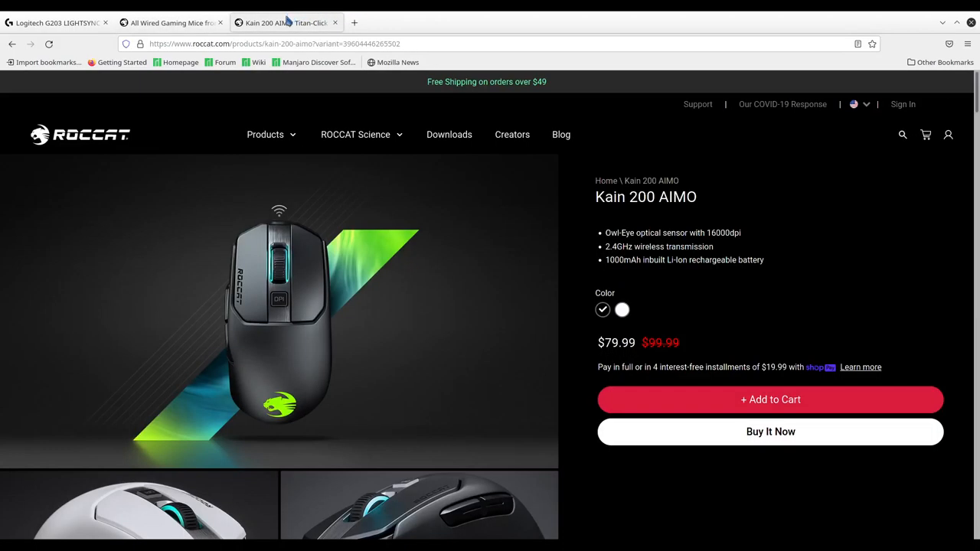